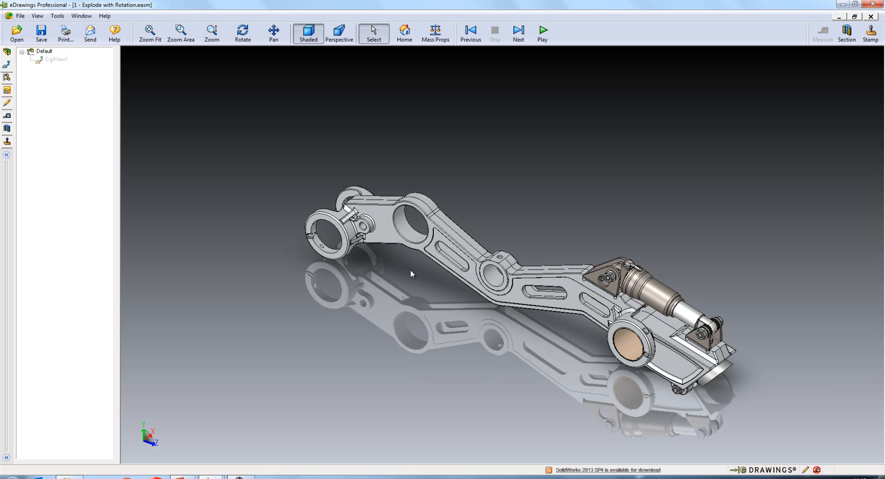
mouse_move(276, 2)
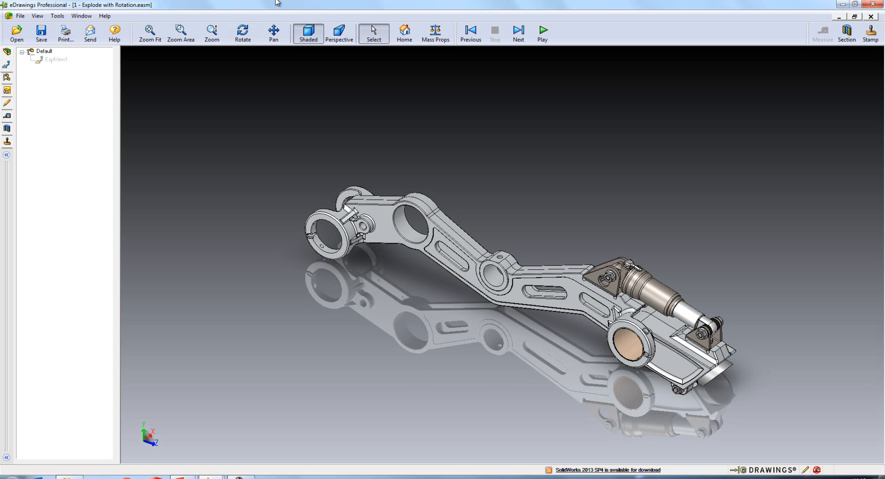
Play ExplView1's rotating explode so the cylinder and bolt swing out of the pedal arm.
right_click(55, 60)
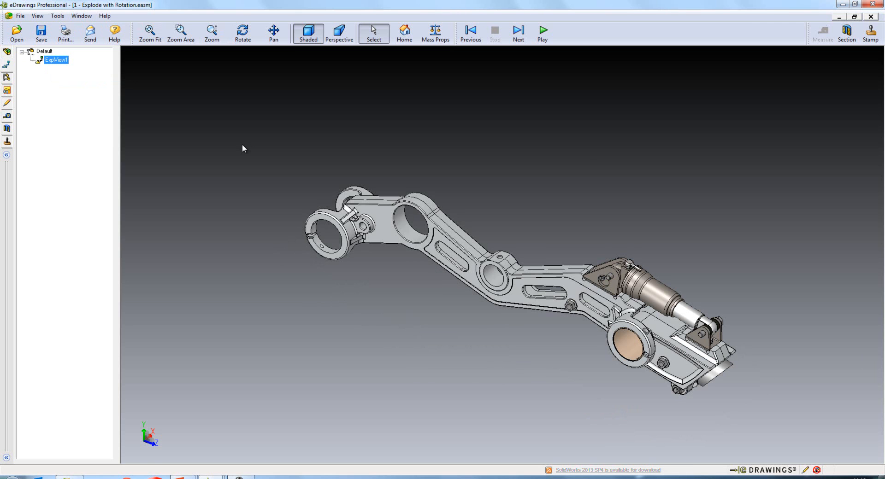
click(541, 30)
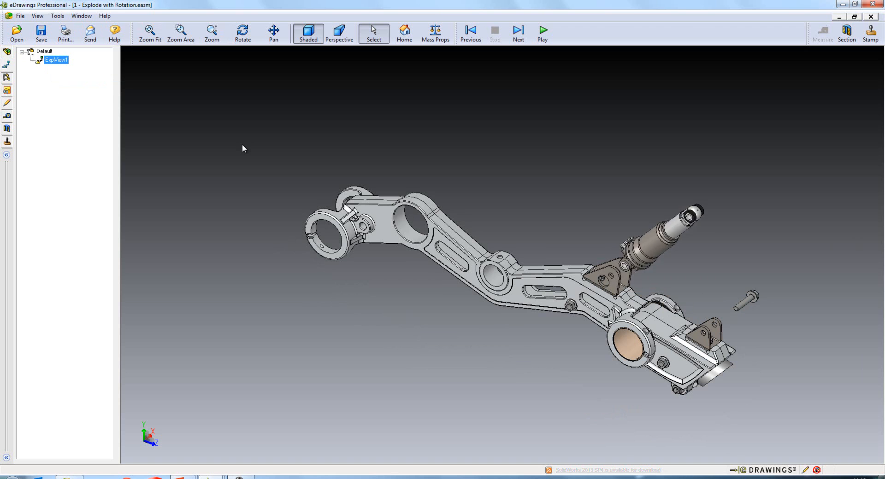
click(541, 31)
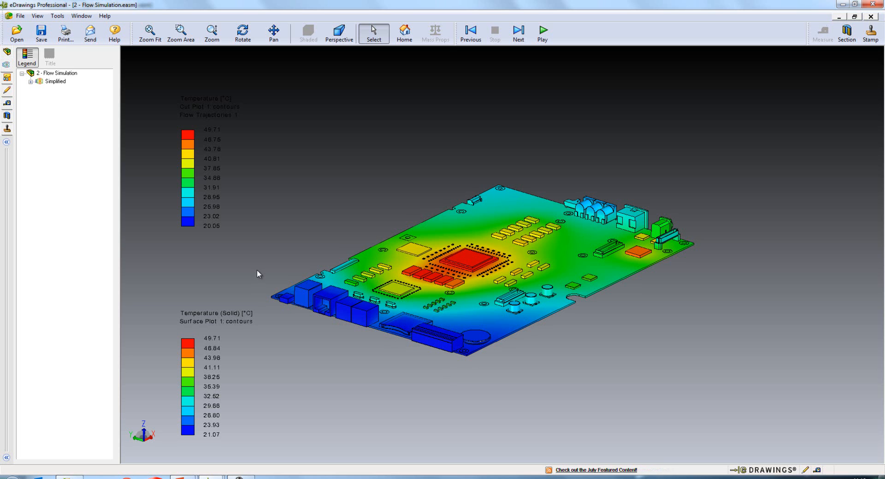
mouse_move(92, 119)
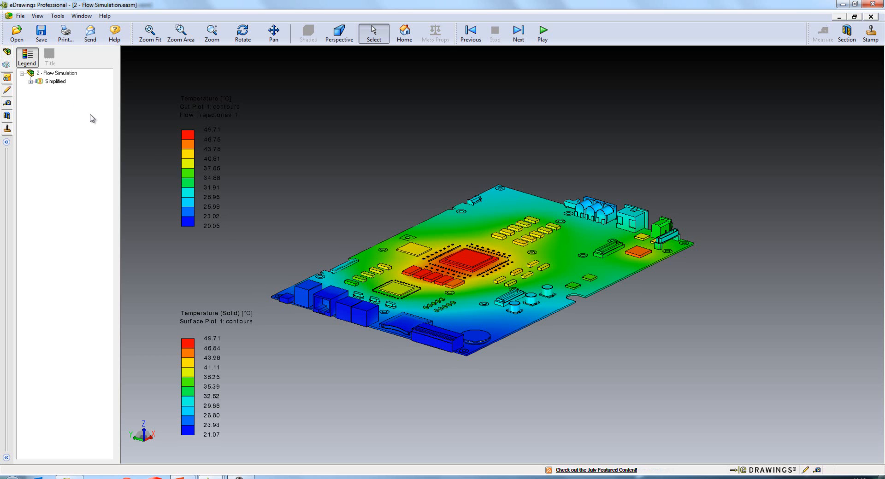
Turn on Flow Trajectories and expand the Simplified node to list cut, trajectory and surface plots.
click(25, 81)
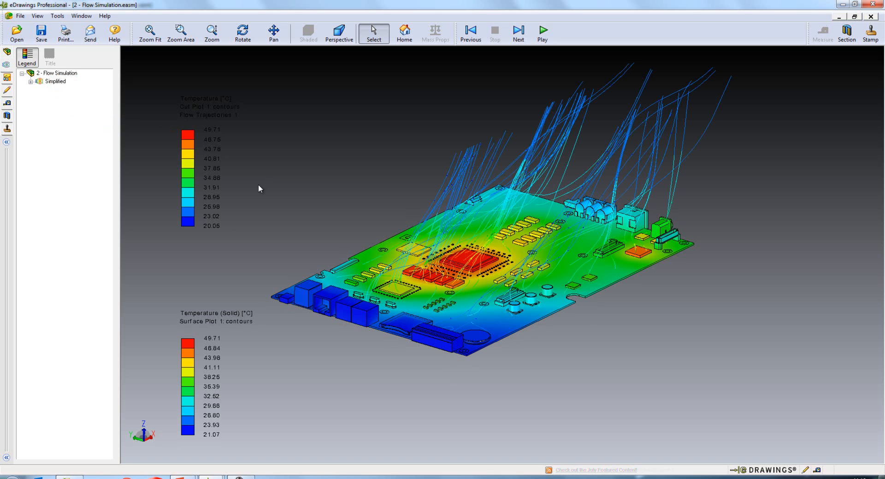
click(30, 82)
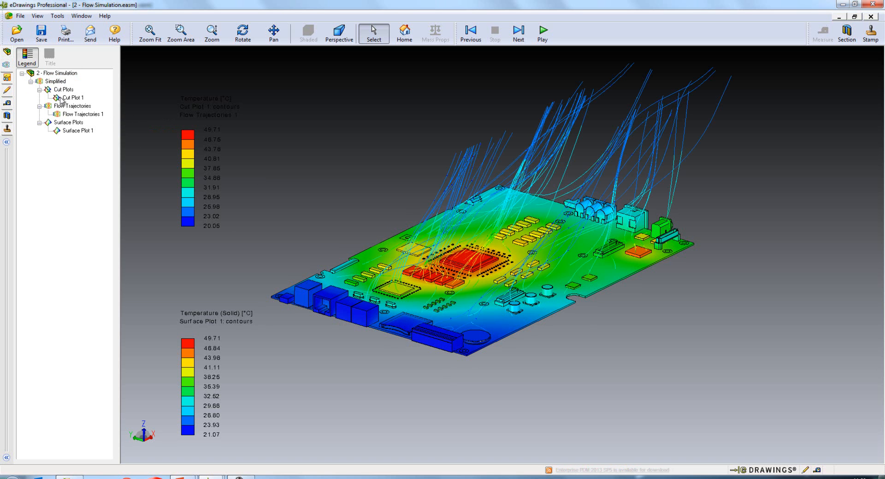
click(30, 80)
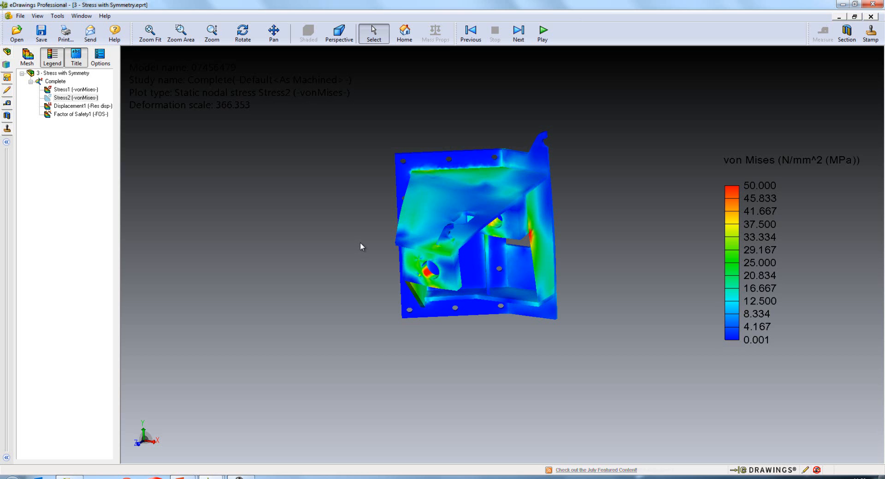
Show the Stress2 and Stress1 von Mises results, then the Displacement1 plot.
click(76, 97)
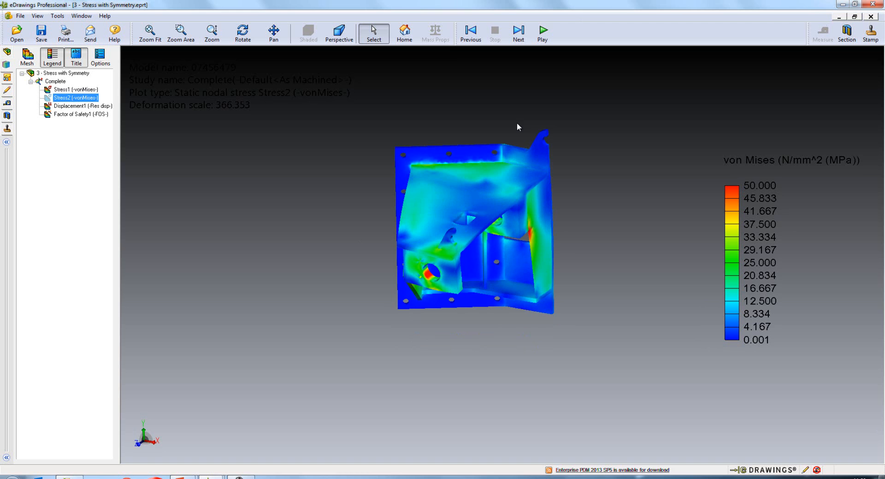
click(75, 90)
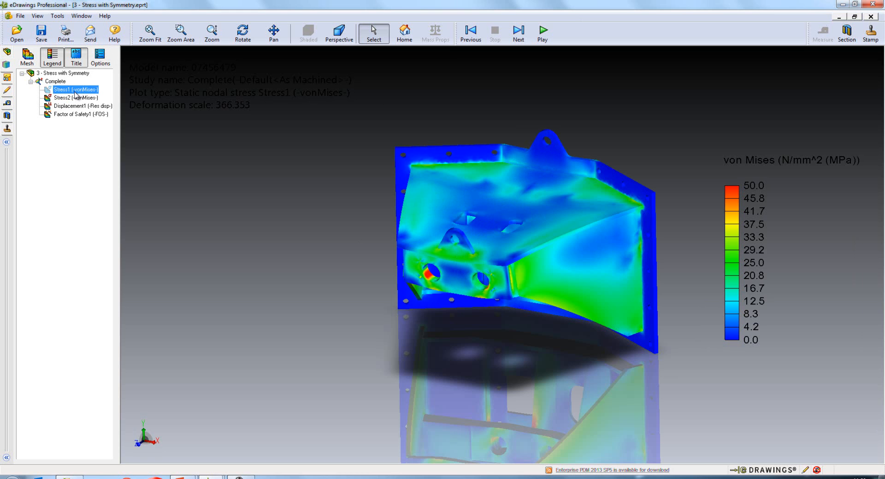
click(83, 106)
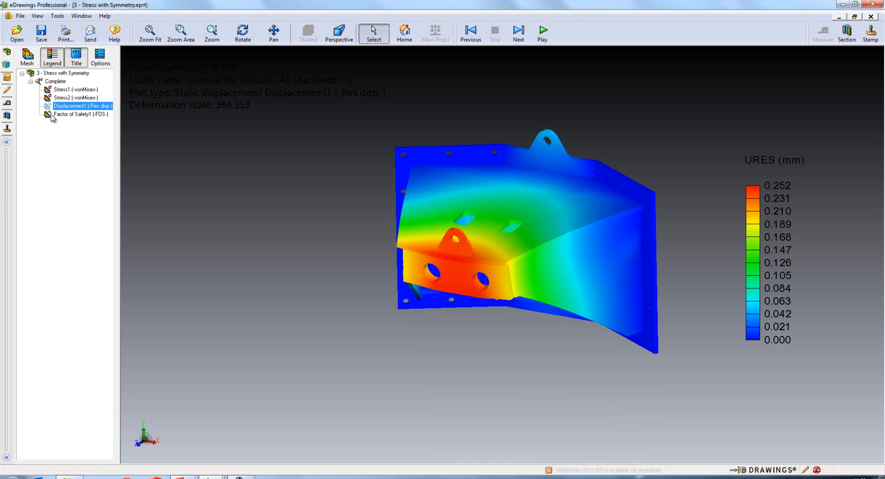
click(80, 113)
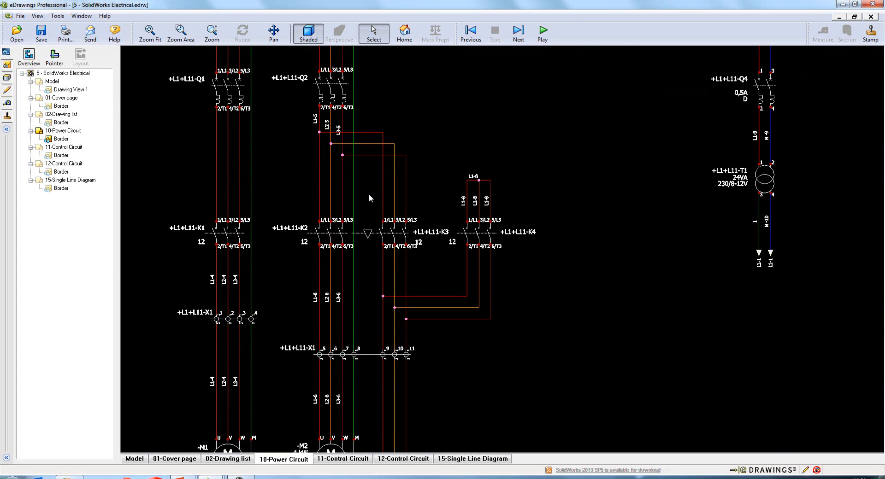
Fit the power circuit sheet, then view sheets 11 and 12 Control Circuit and 15 Single Line Diagram.
click(149, 30)
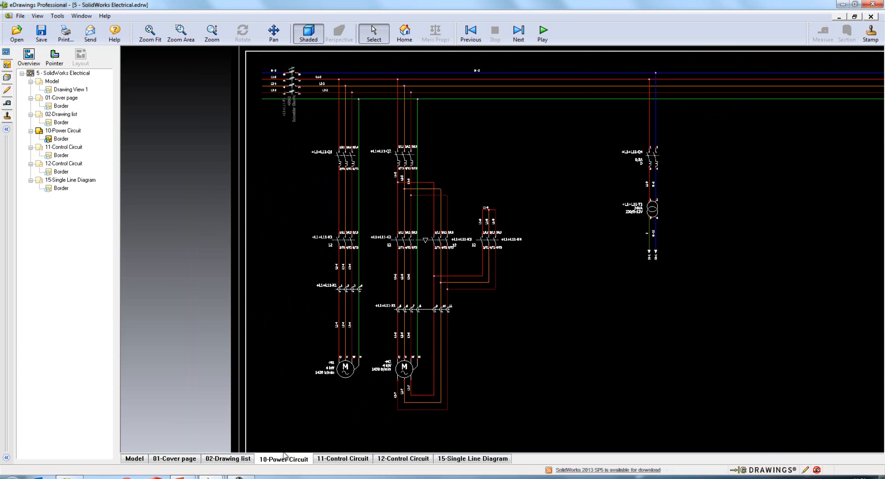
click(342, 459)
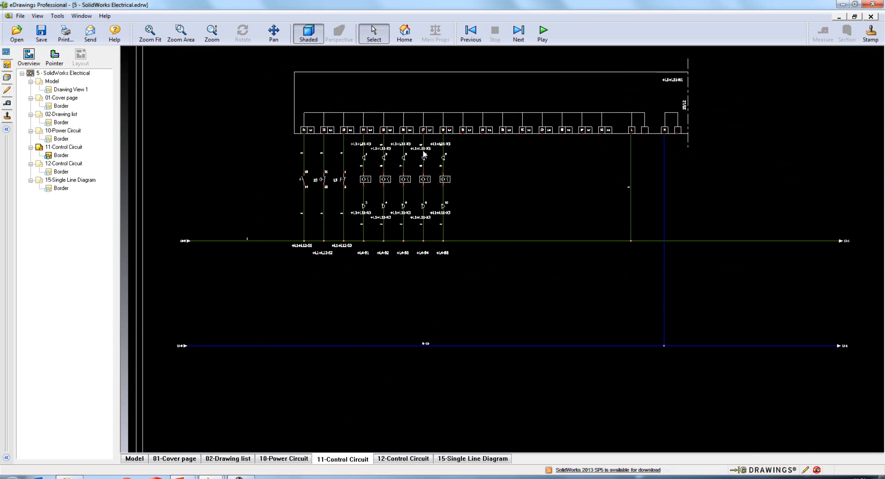
click(403, 459)
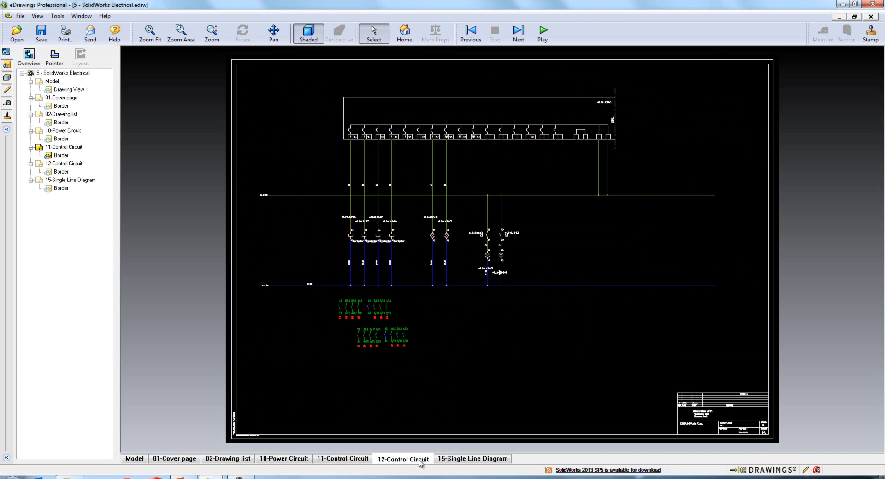
click(473, 458)
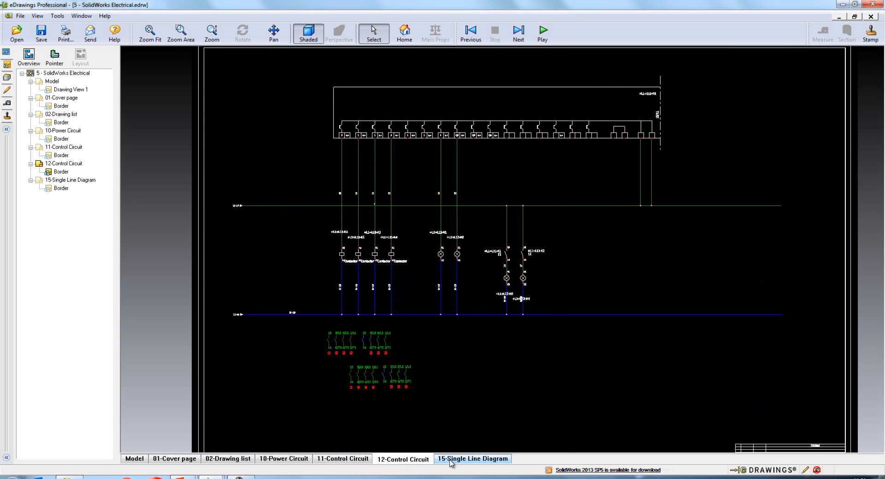
click(472, 459)
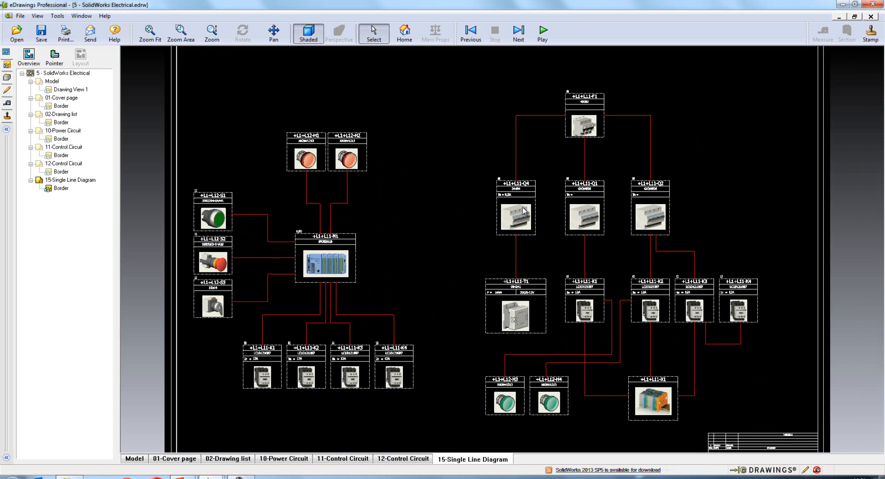
mouse_move(365, 226)
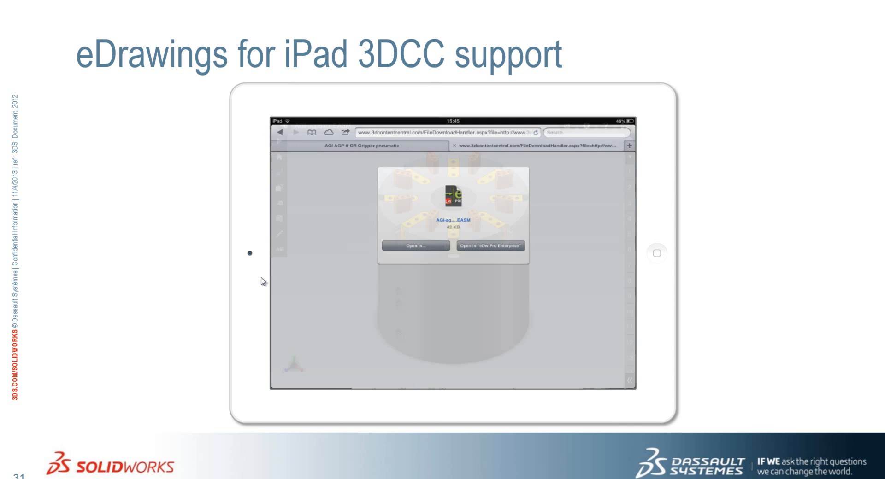
Advance the 3DCC slide to show the gripper assembly opened in eDrawings on iPad.
click(489, 246)
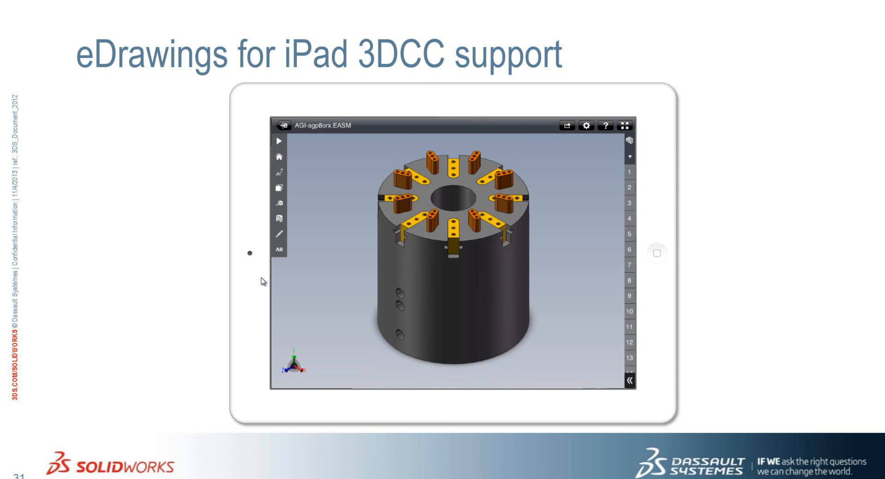